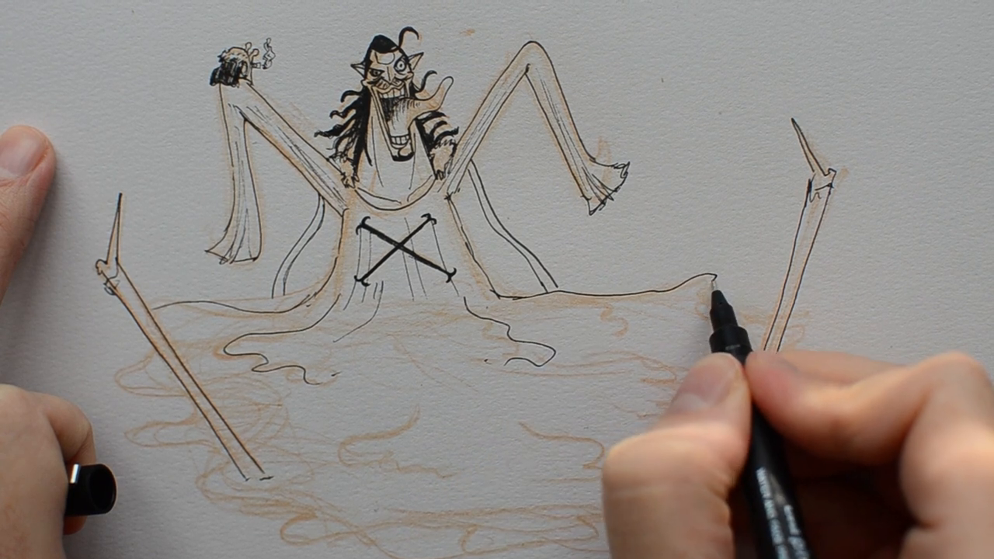
Step: Ink the puddle's upper-right edge along the pencil line to the base of the right-hand stick
drag(718, 298, 800, 388)
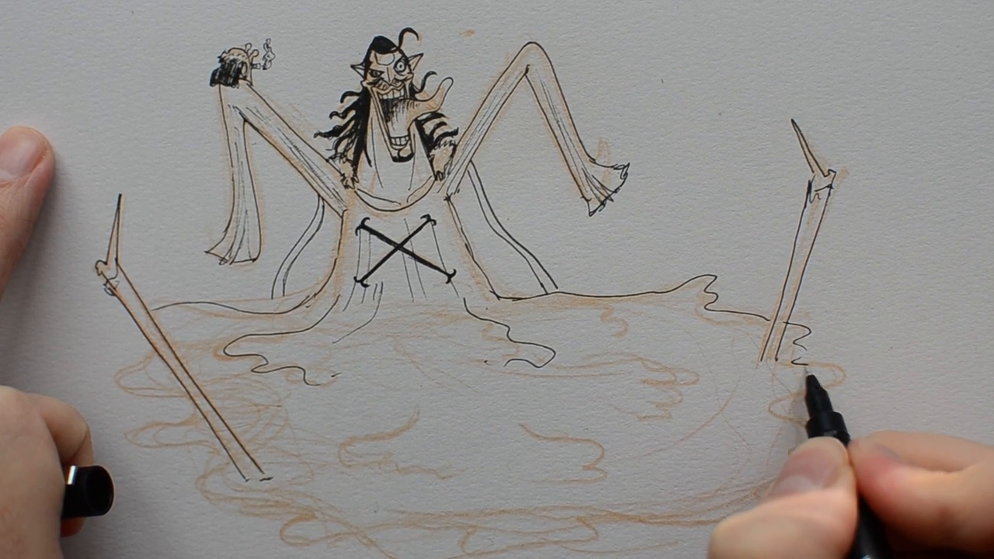